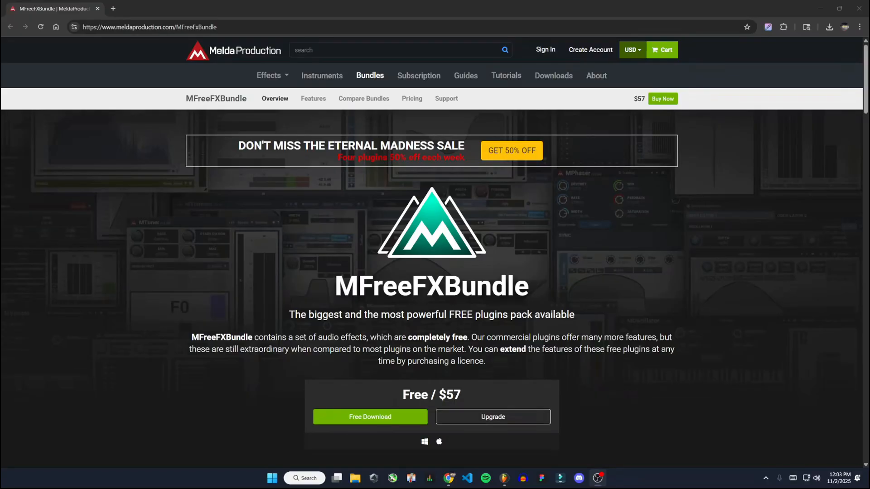
pyautogui.moveTo(532, 196)
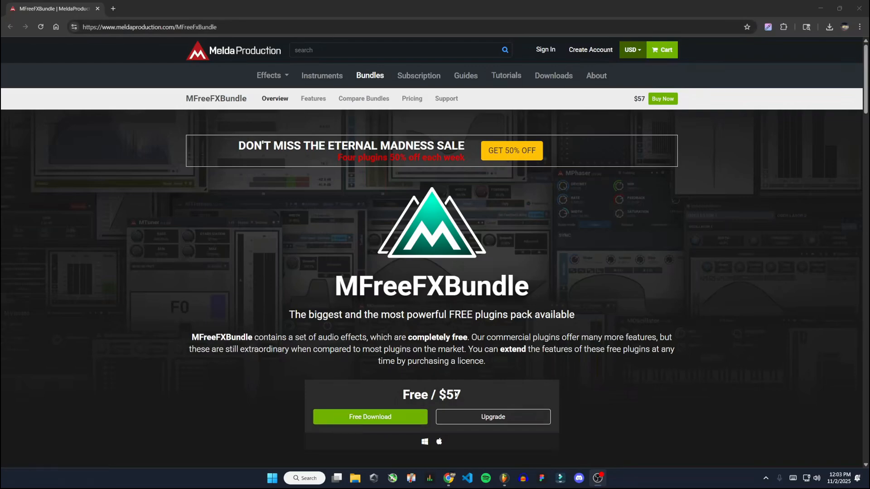
# Go to the MPluginManager downloads page via the site's Downloads link.
pyautogui.click(369, 417)
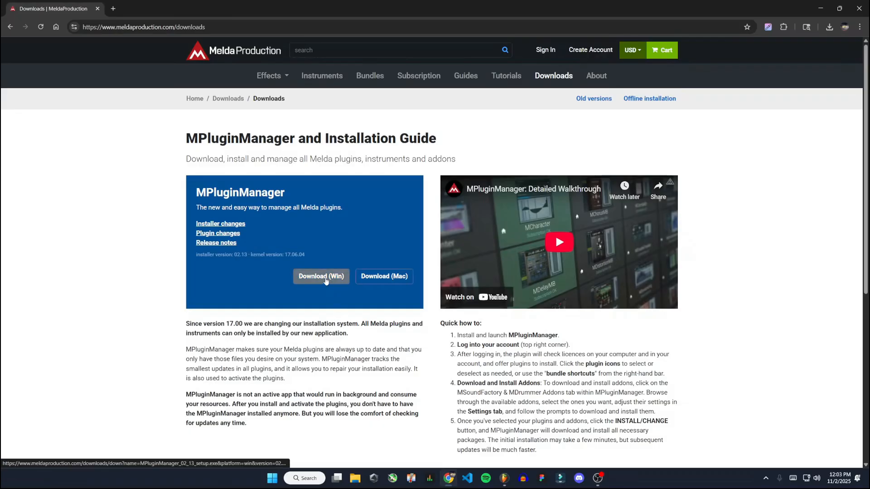
# Download the Windows MPluginManager installer and start setup with English and the default folder.
pyautogui.click(320, 276)
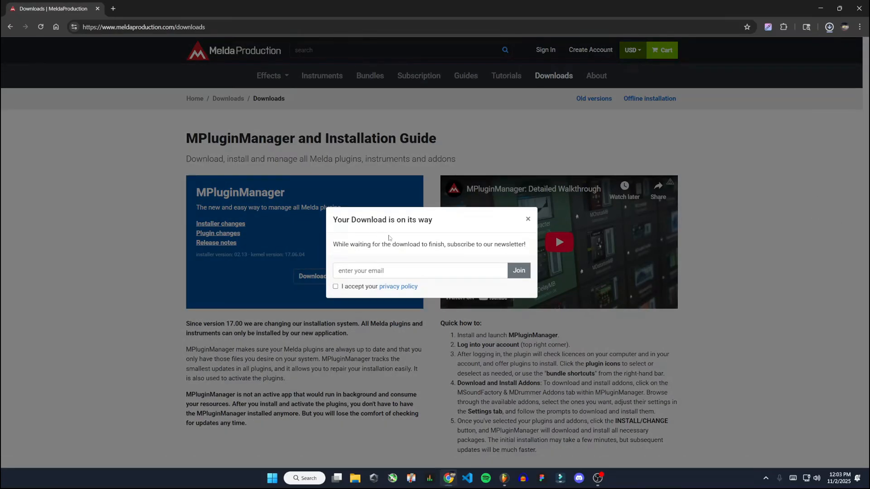
pyautogui.click(527, 219)
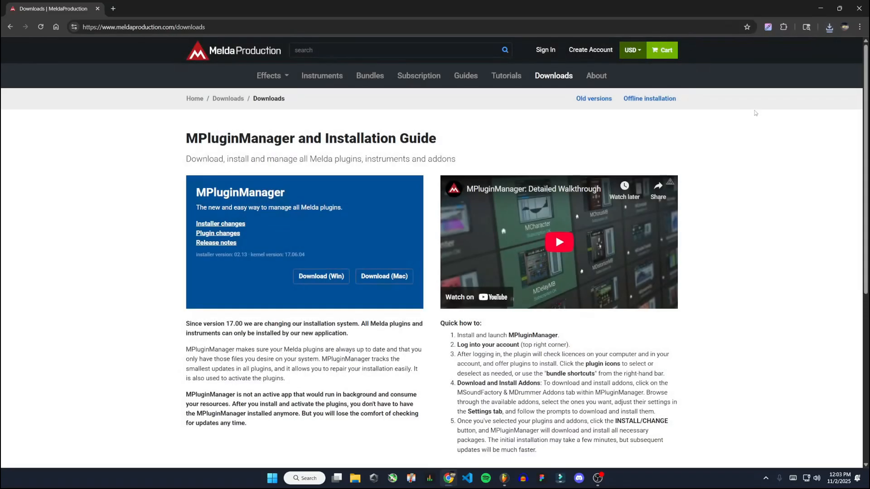
pyautogui.click(829, 26)
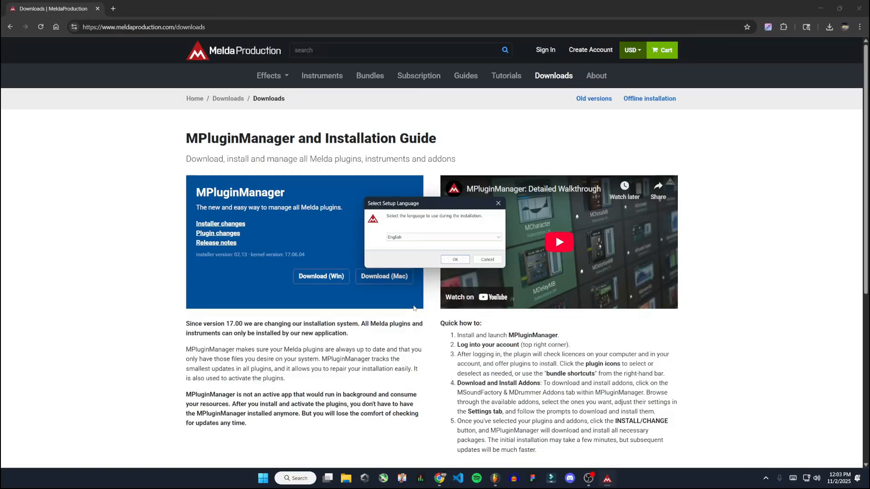
pyautogui.click(453, 259)
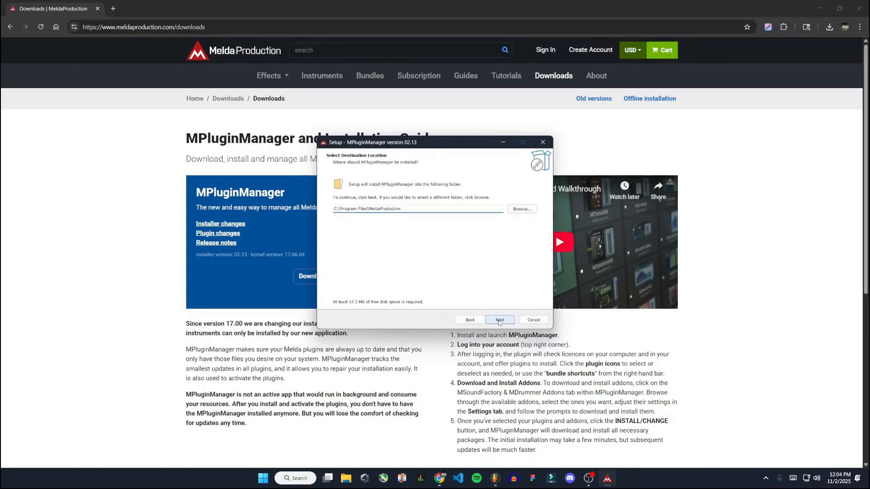
pyautogui.click(498, 320)
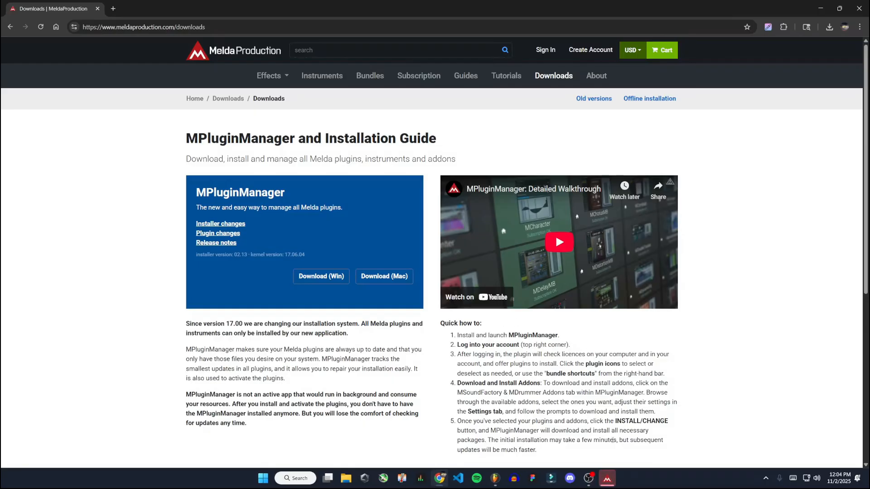
# Launch MPluginManager, search 'mau' and mark MAutoPitch for installation.
pyautogui.click(606, 477)
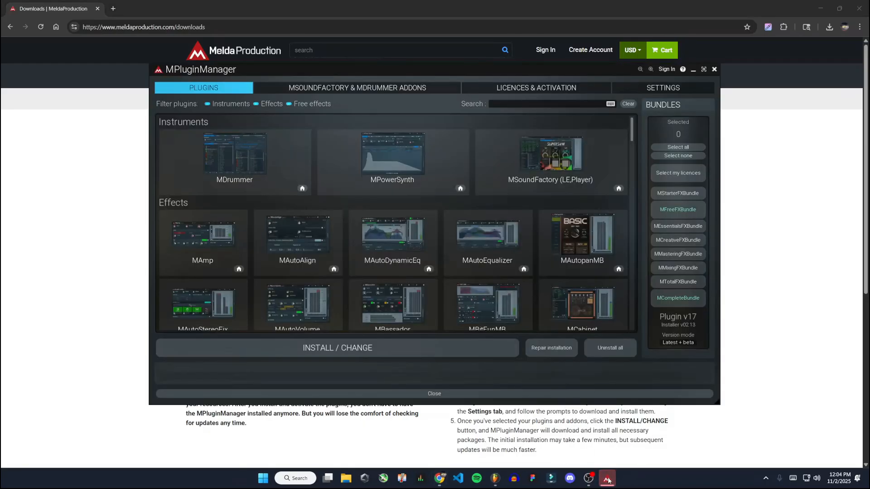
pyautogui.moveTo(374, 201)
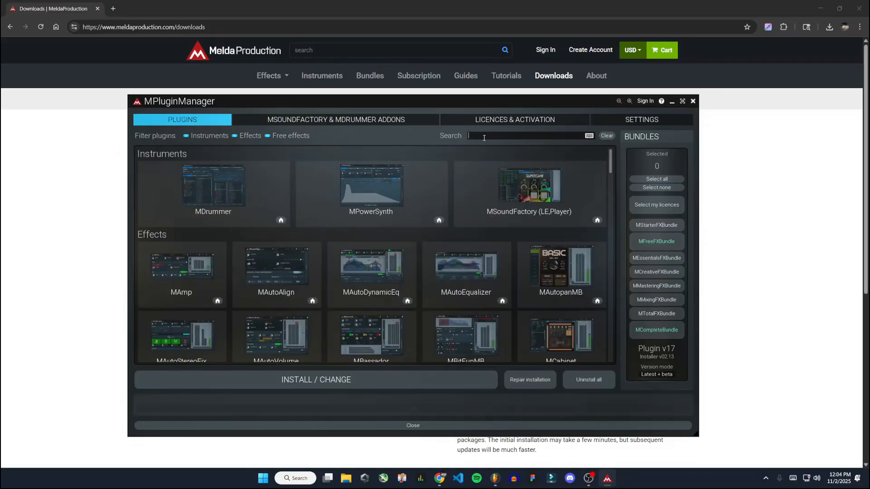
pyautogui.write('mautopitch')
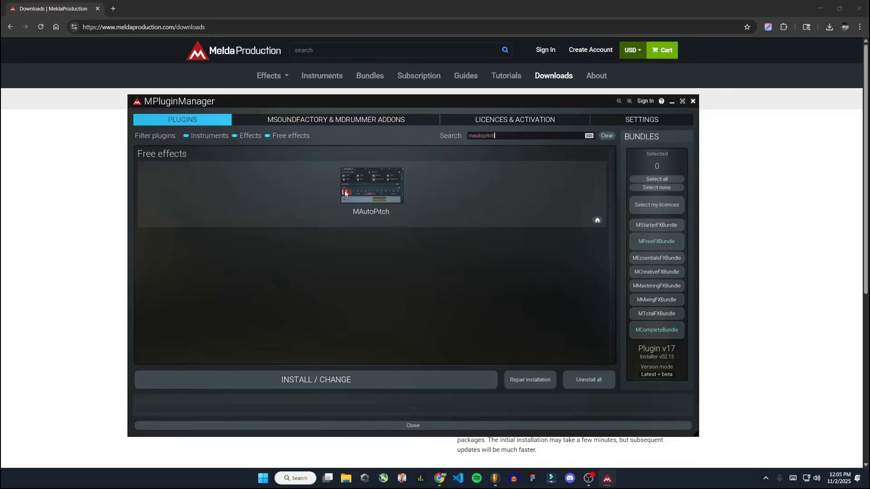
pyautogui.click(370, 188)
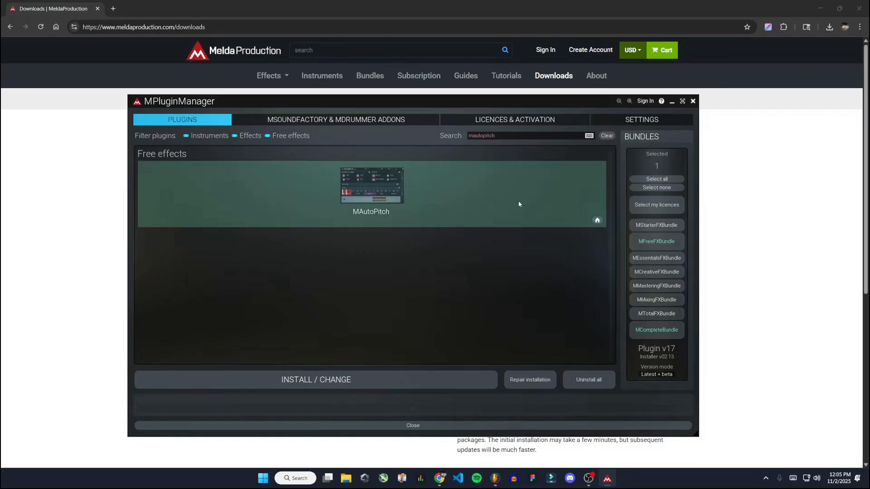
pyautogui.moveTo(402, 236)
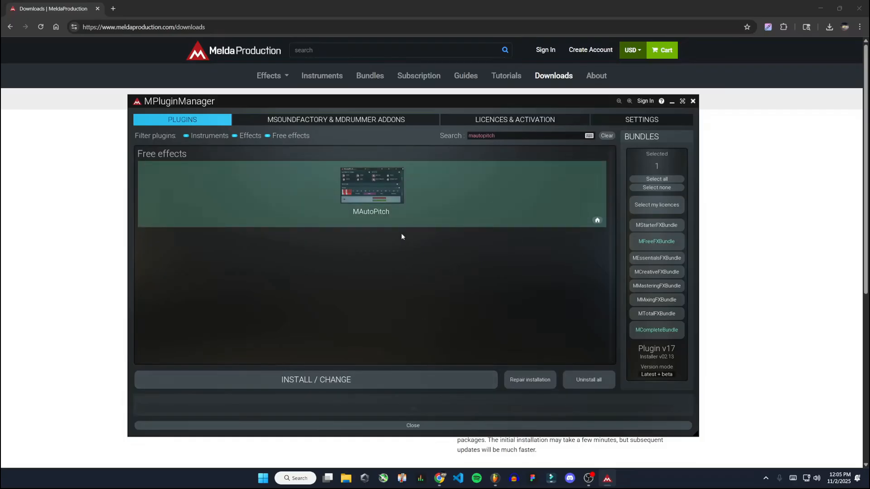
pyautogui.moveTo(426, 386)
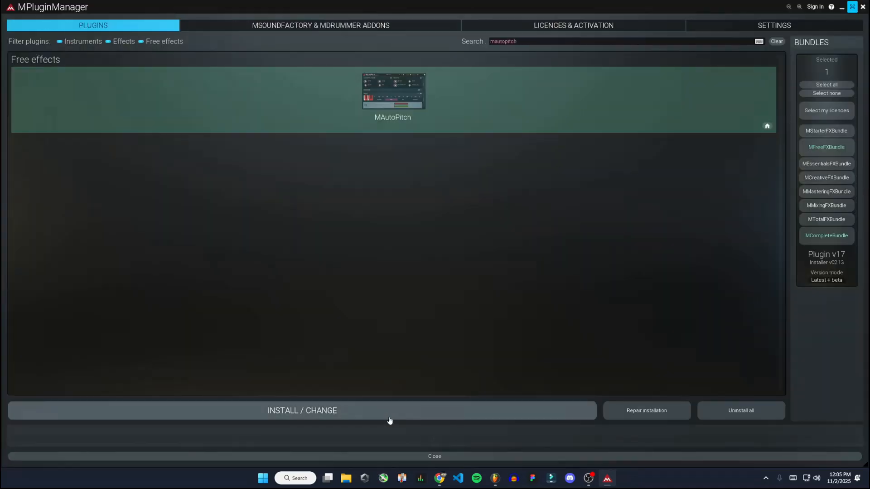
# Install MAutoPitch and dismiss the installation success message.
pyautogui.click(302, 411)
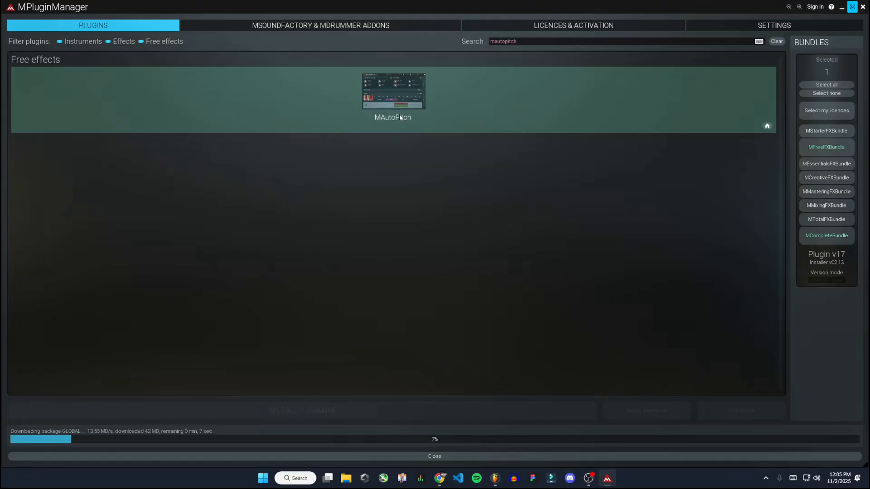
pyautogui.moveTo(409, 222)
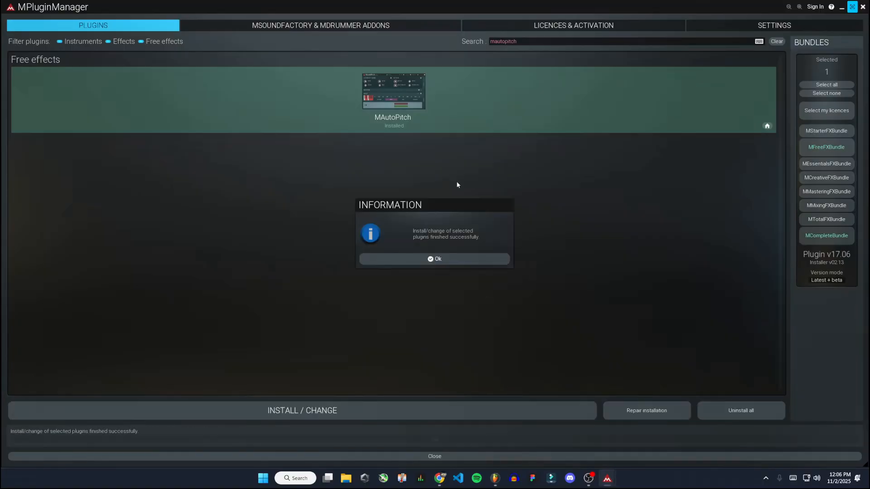
pyautogui.moveTo(435, 238)
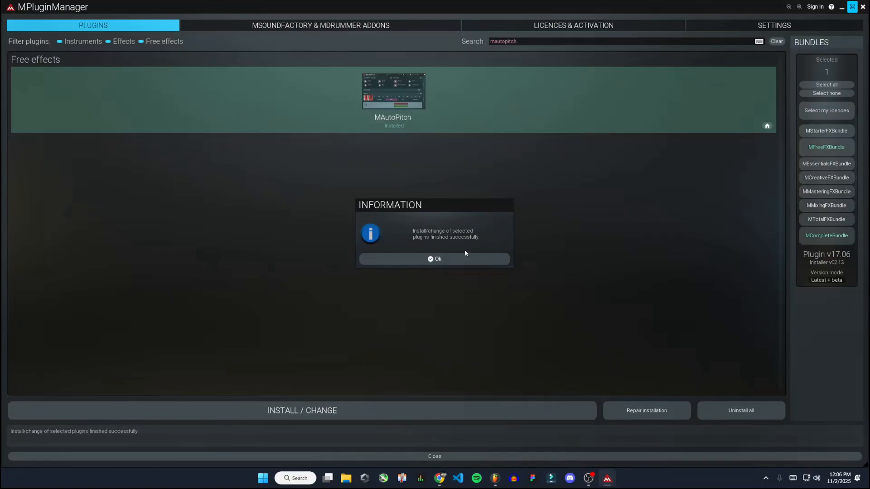
pyautogui.click(433, 259)
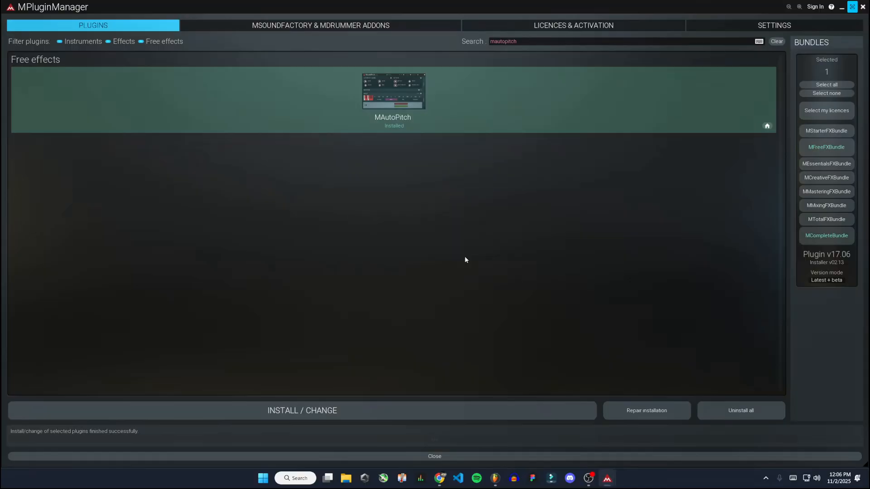
pyautogui.moveTo(475, 435)
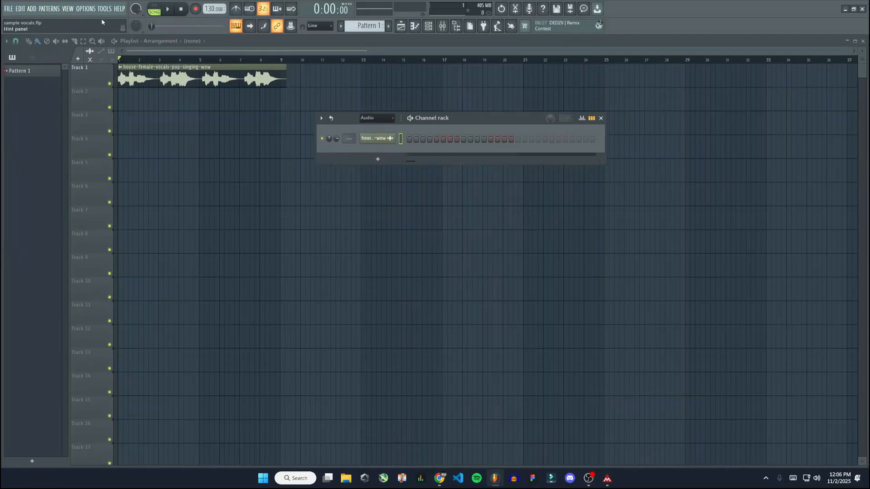
# Bring up the Plugin Manager from the Add menu's Manage plugins entry.
pyautogui.click(32, 9)
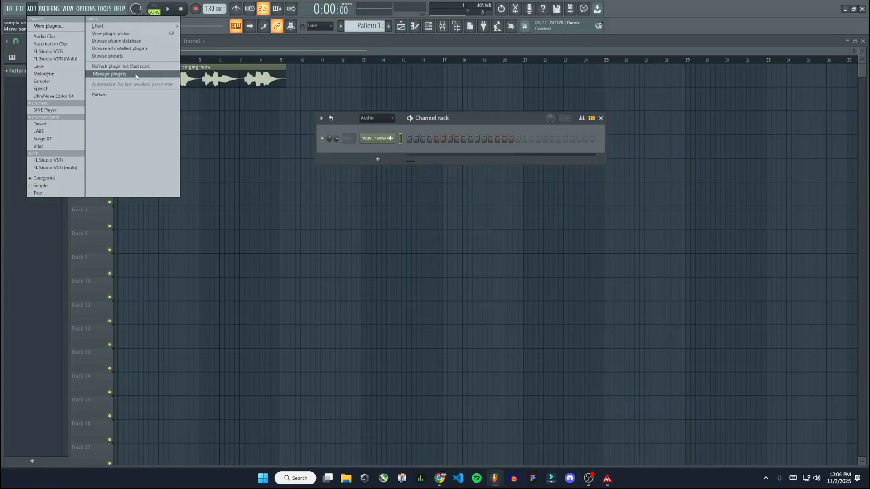
pyautogui.click(109, 73)
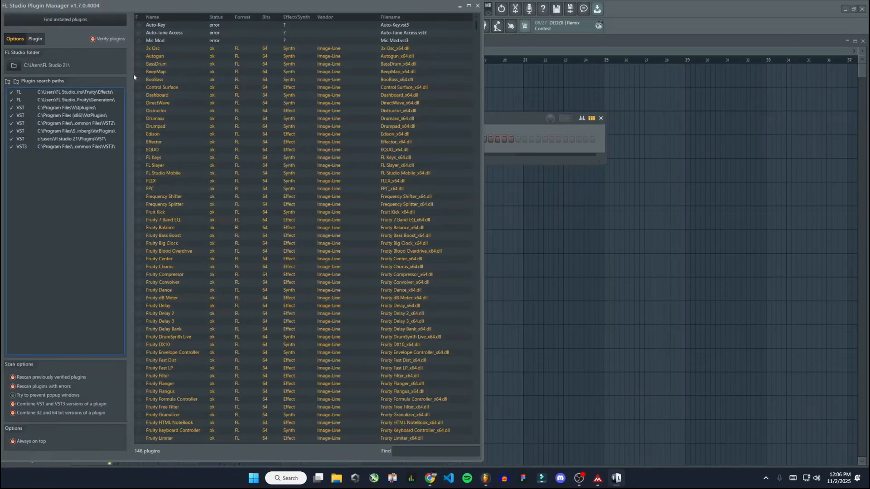
pyautogui.moveTo(57, 156)
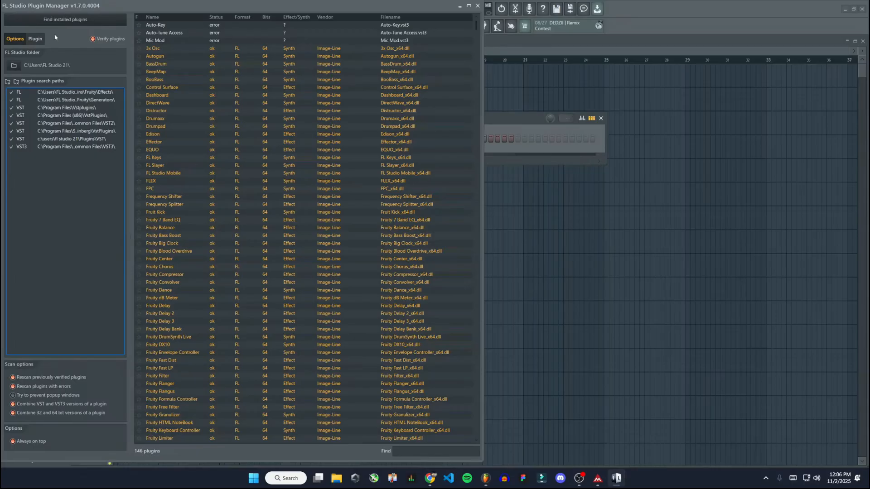
# Scan for new plugins, quit the Auto-Key license prompt, star MAutoPitch and close the manager.
pyautogui.click(65, 19)
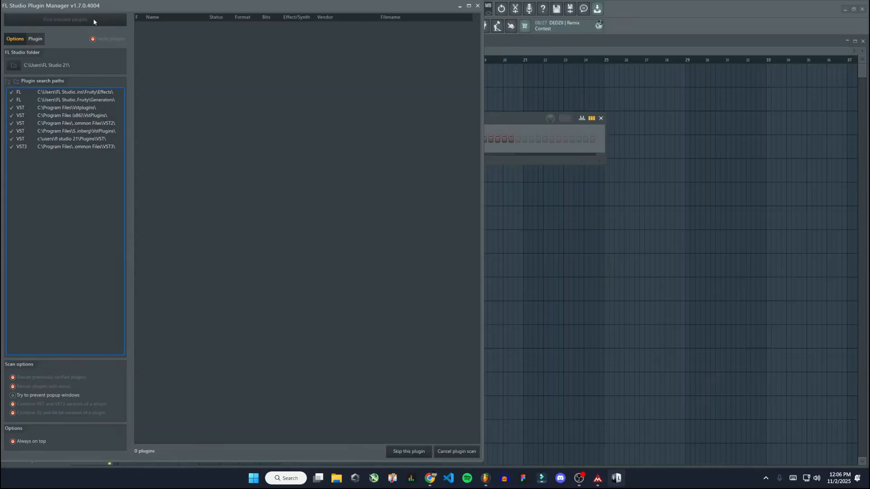
pyautogui.click(66, 19)
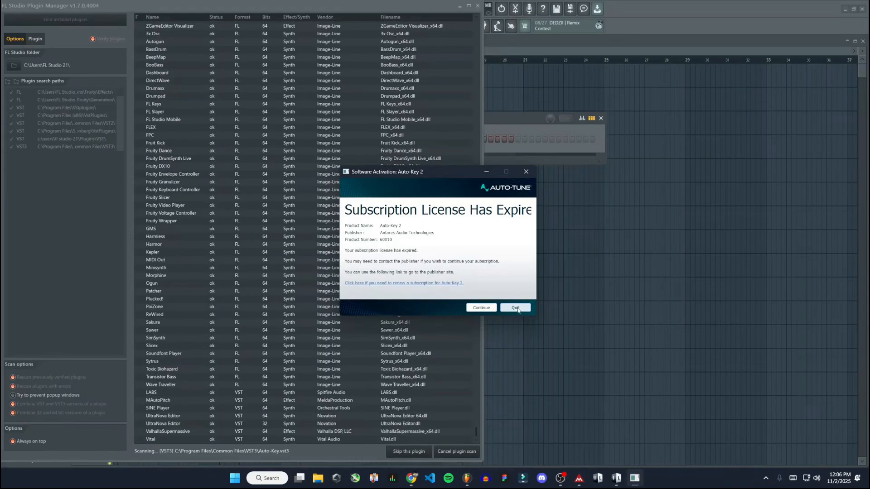
pyautogui.click(515, 307)
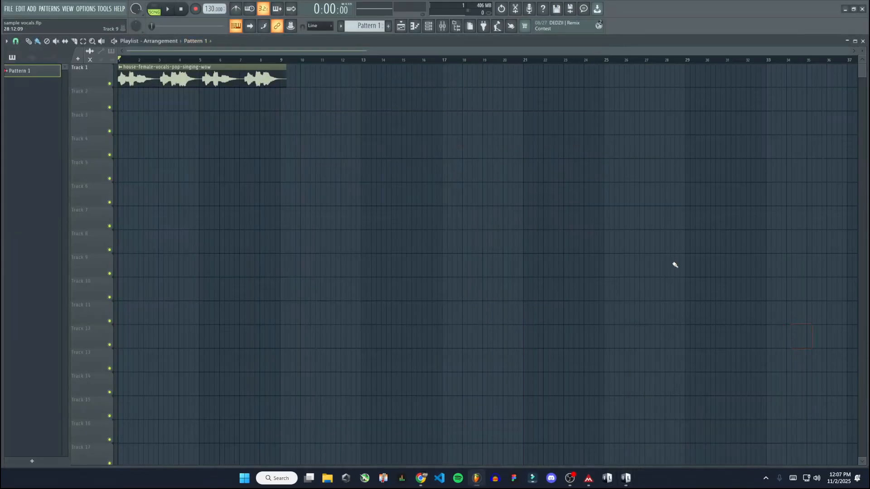
pyautogui.click(426, 27)
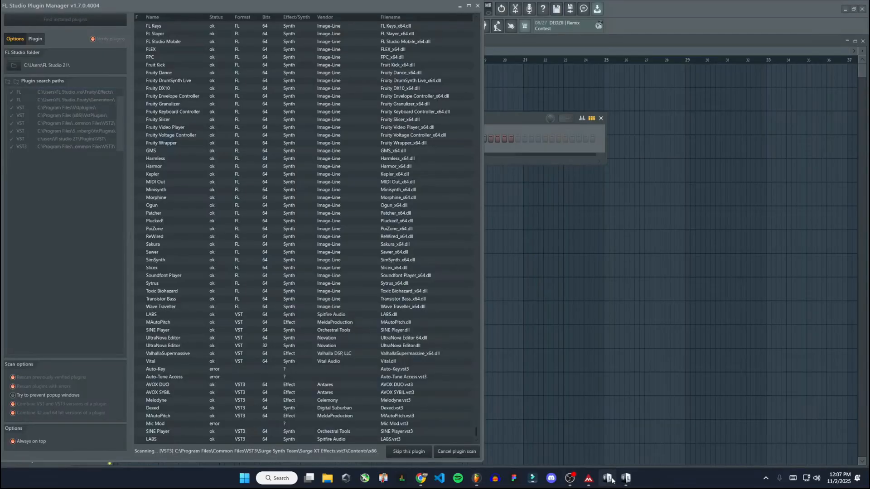
pyautogui.scroll(-3)
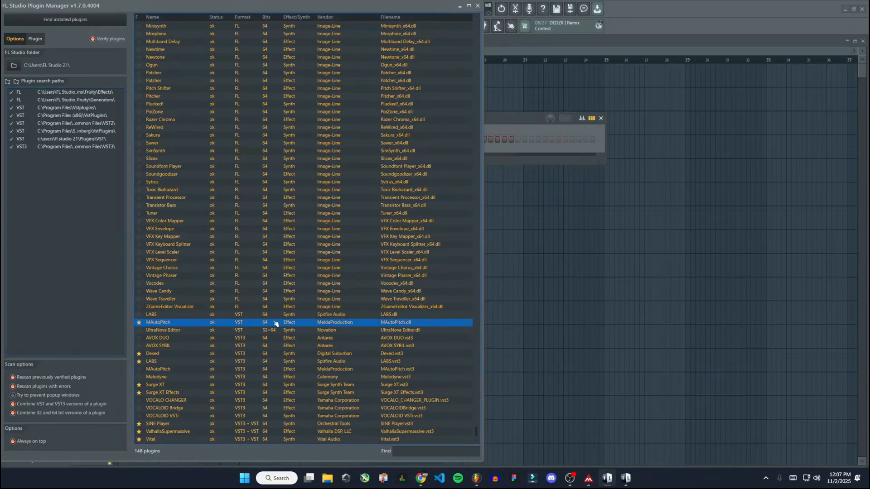
pyautogui.moveTo(354, 326)
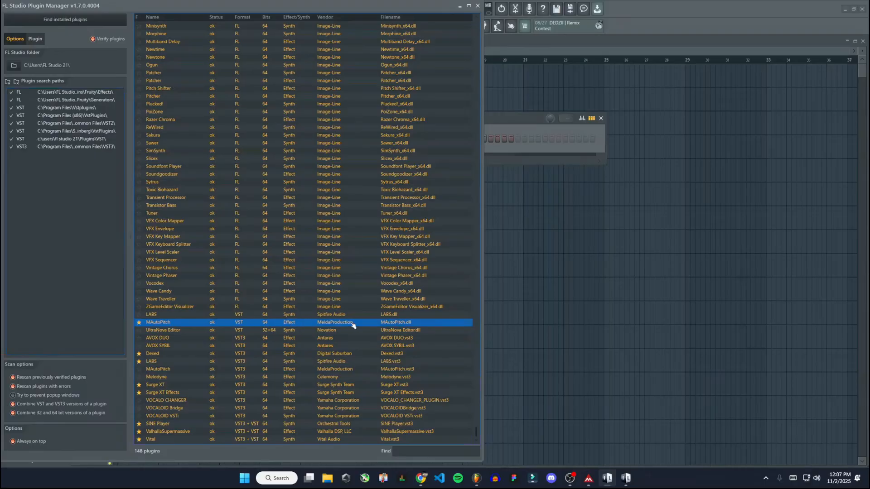
pyautogui.moveTo(413, 122)
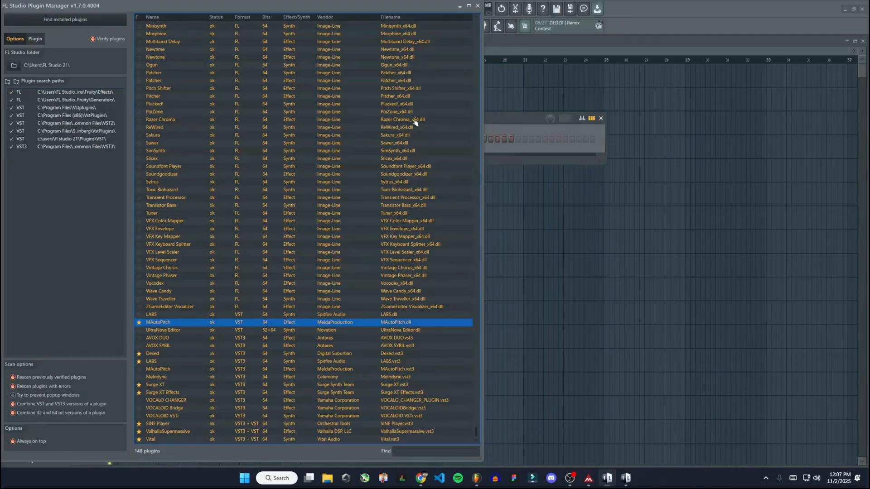
pyautogui.click(476, 5)
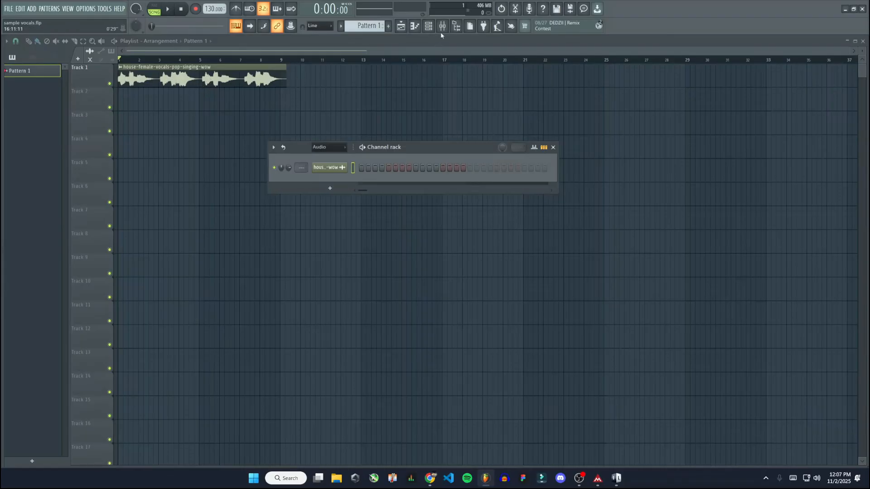
# Show the Mixer with the vocal sample on its own named insert and briefly play it to check levels.
pyautogui.click(442, 26)
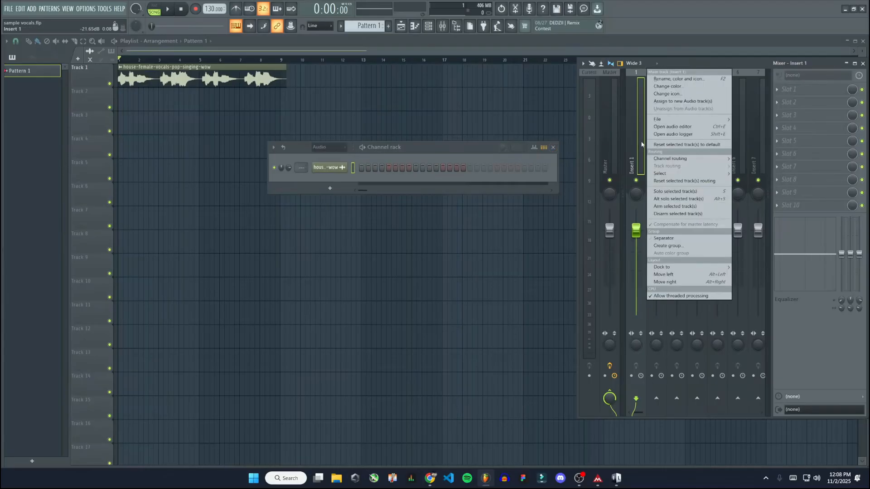
pyautogui.moveTo(670, 158)
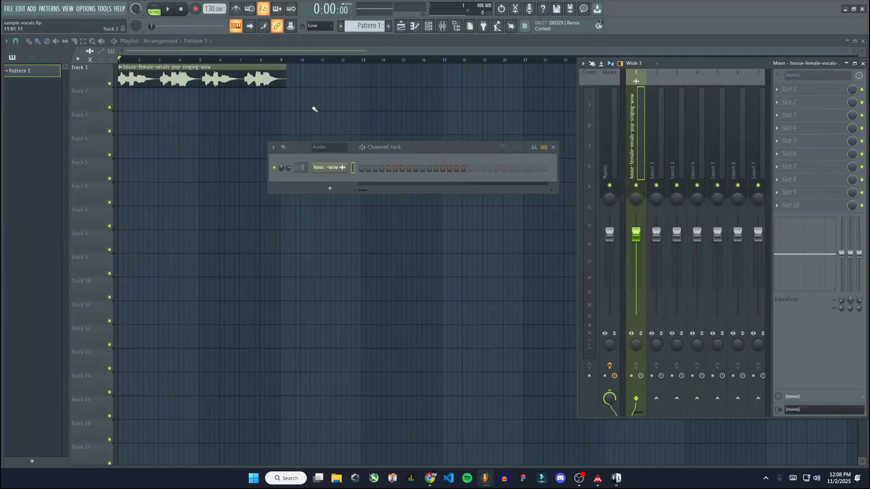
pyautogui.click(168, 9)
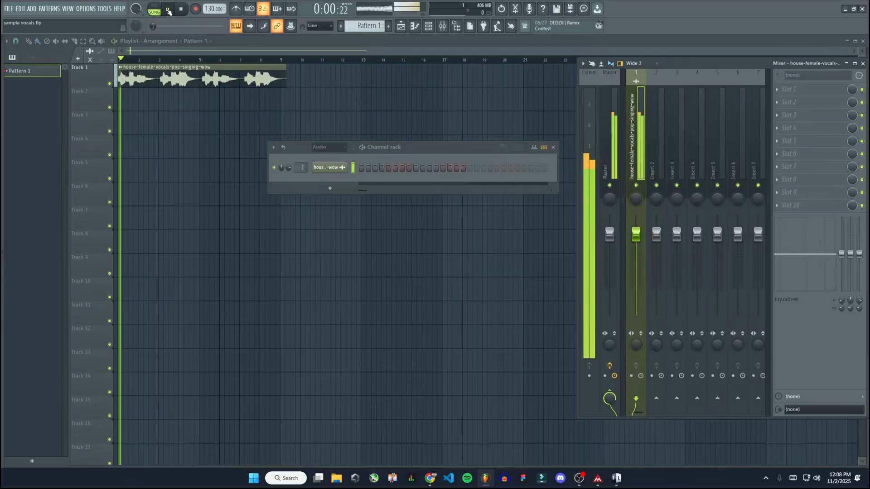
pyautogui.click(169, 9)
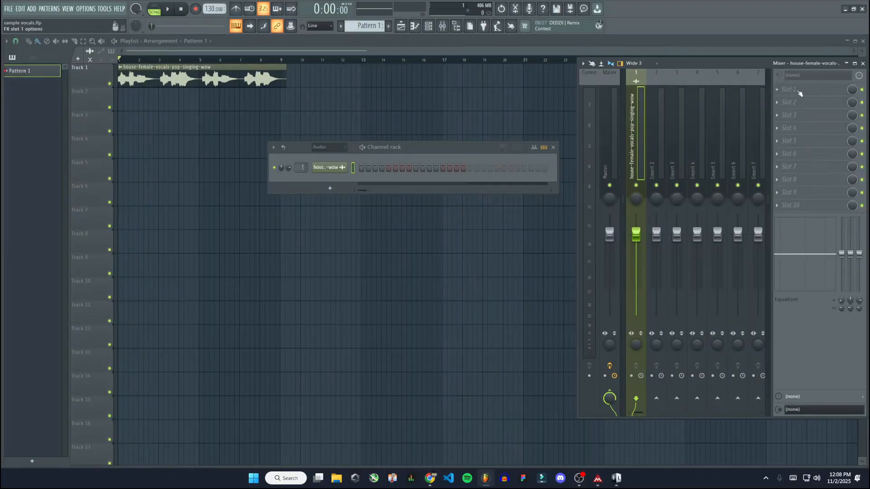
# Browse the Slot 1 effect plugin list on the vocal insert down to MAutoPitch.
pyautogui.click(789, 89)
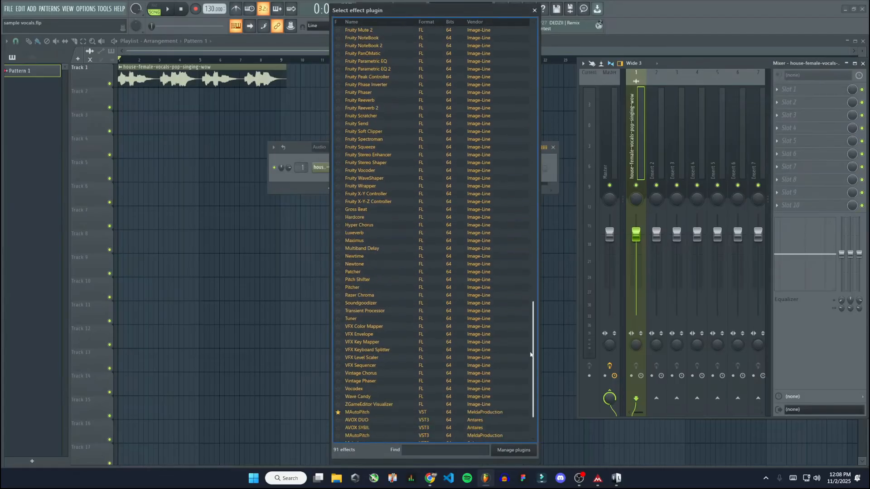
pyautogui.scroll(-3)
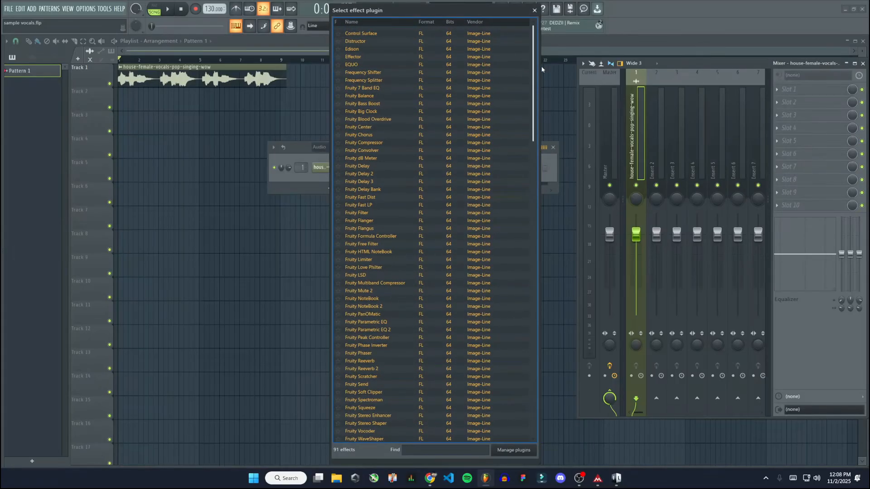
pyautogui.scroll(-3)
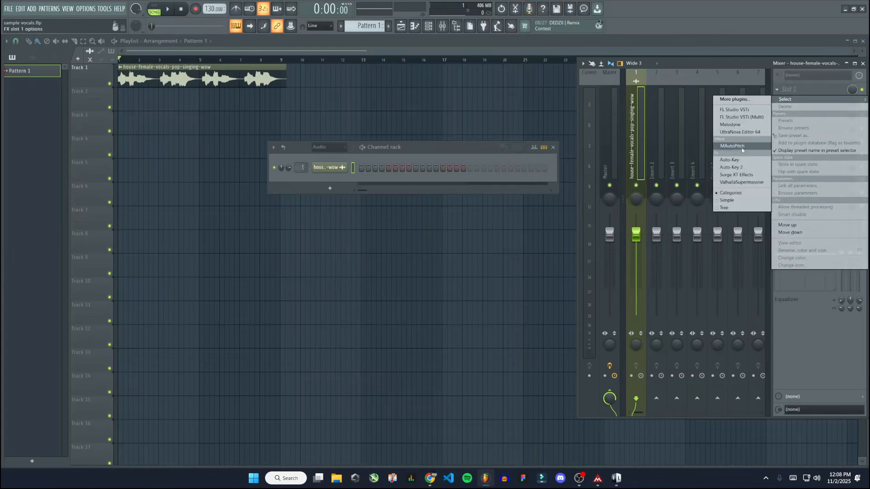
# Load MAutoPitch into Slot 1 and play the vocals through it a few times.
pyautogui.click(732, 146)
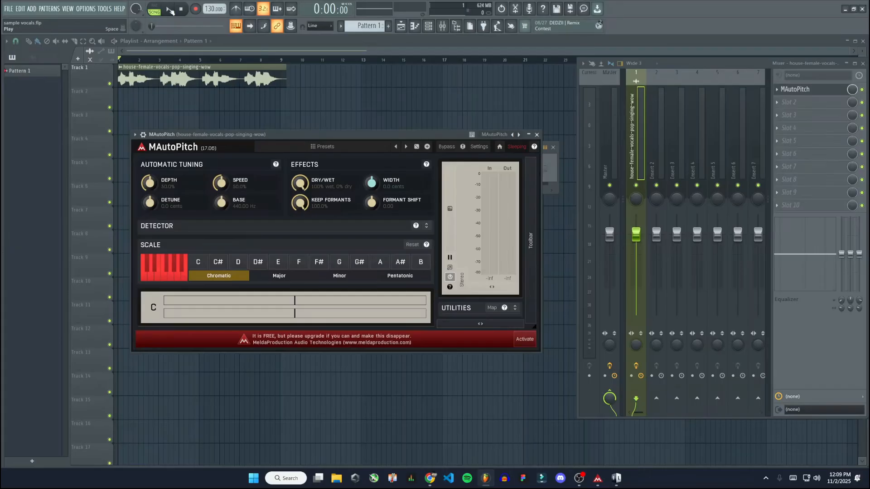
pyautogui.click(154, 8)
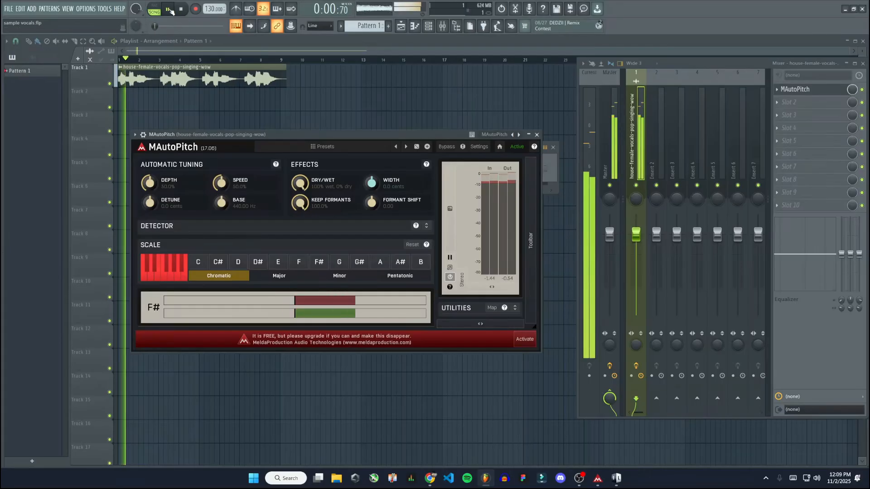
pyautogui.click(168, 8)
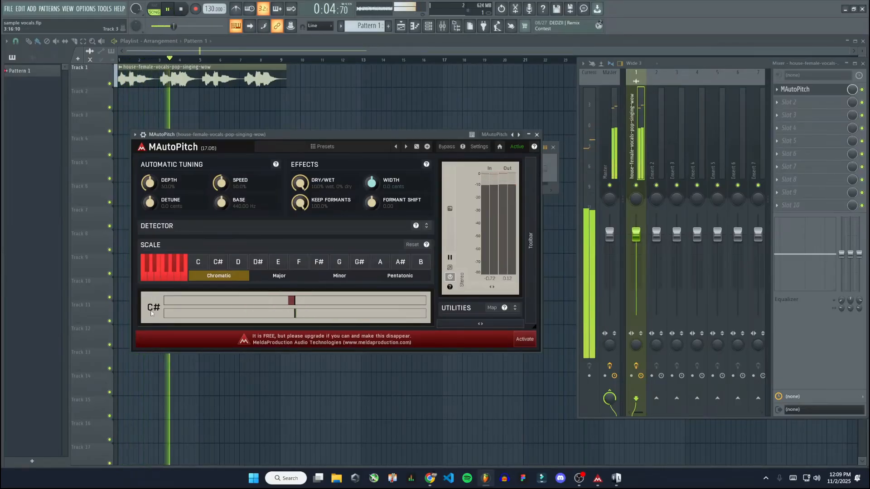
pyautogui.click(167, 9)
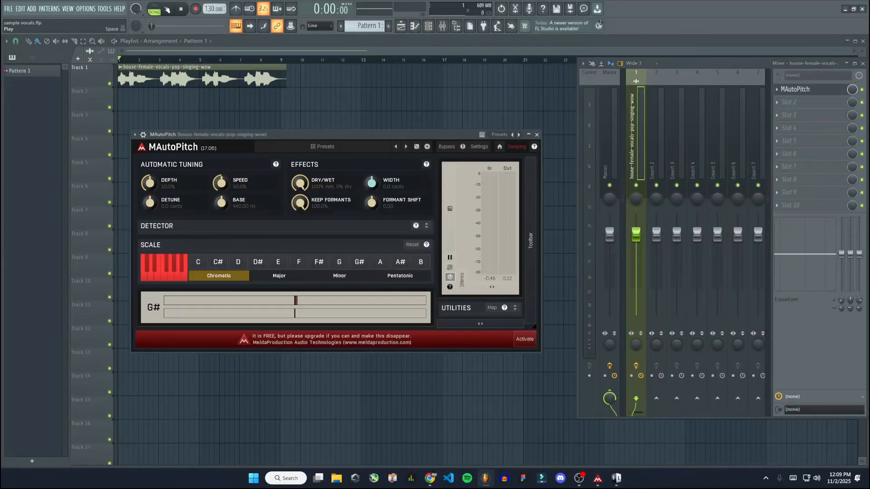
pyautogui.click(167, 9)
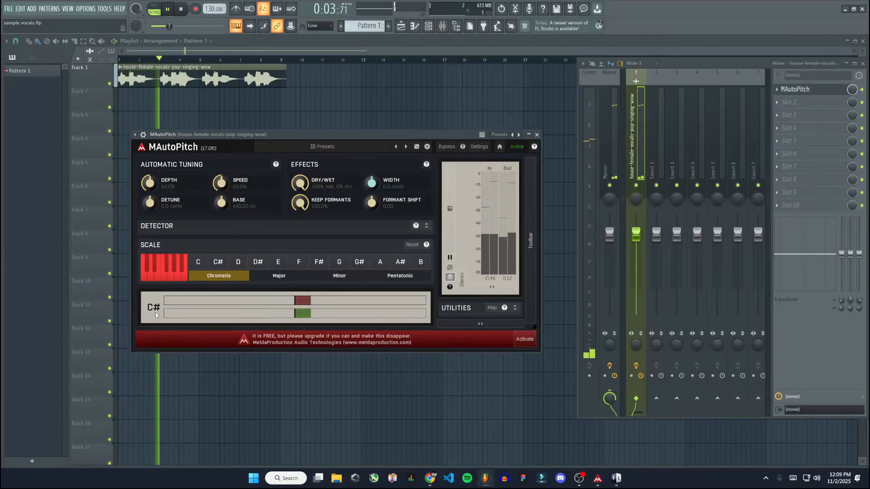
pyautogui.click(168, 8)
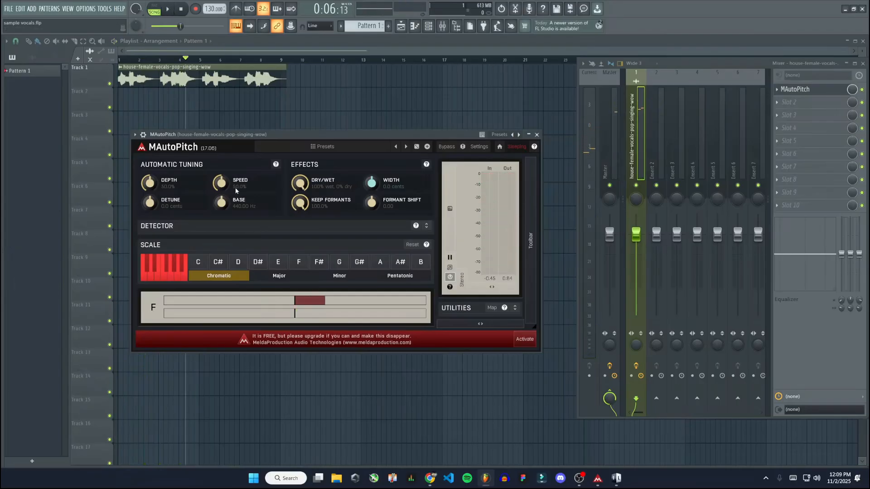
# Raise MAutoPitch's Speed knob to 100% and play the vocals again.
pyautogui.moveTo(221, 183); pyautogui.dragTo(221, 172)
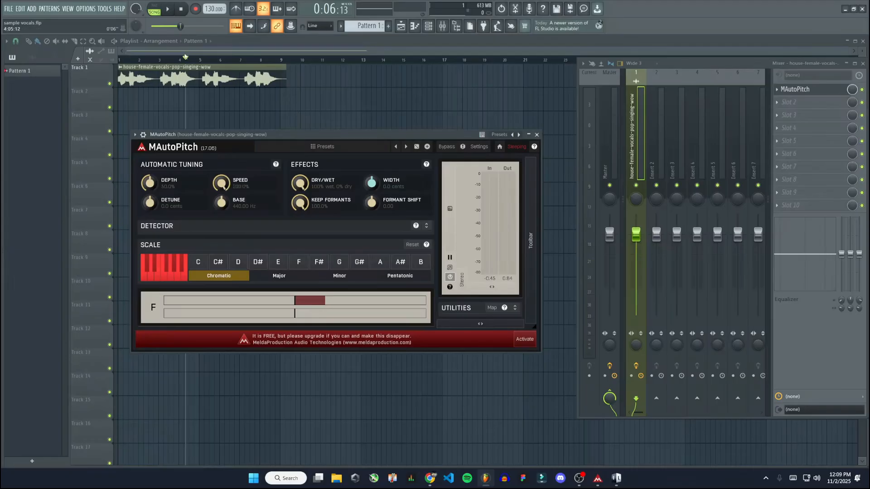
pyautogui.click(168, 9)
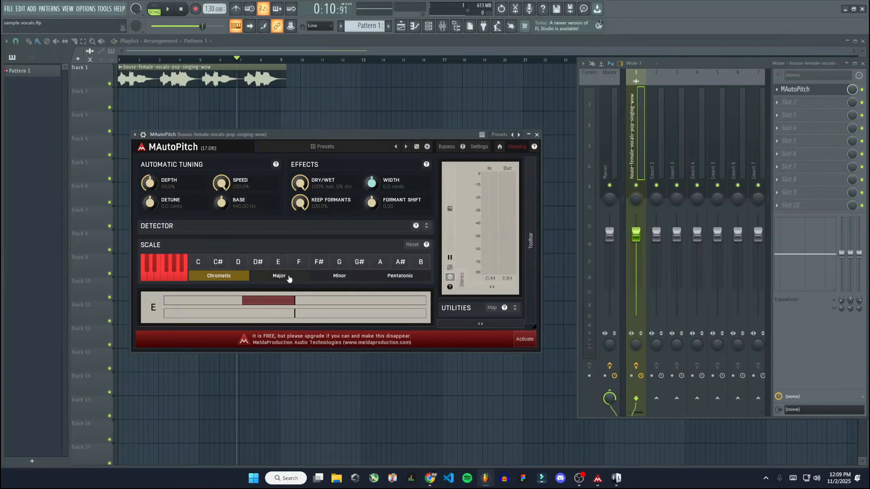
# Audition the vocal through MAutoPitch with the Major scale, then stop playback.
pyautogui.click(279, 276)
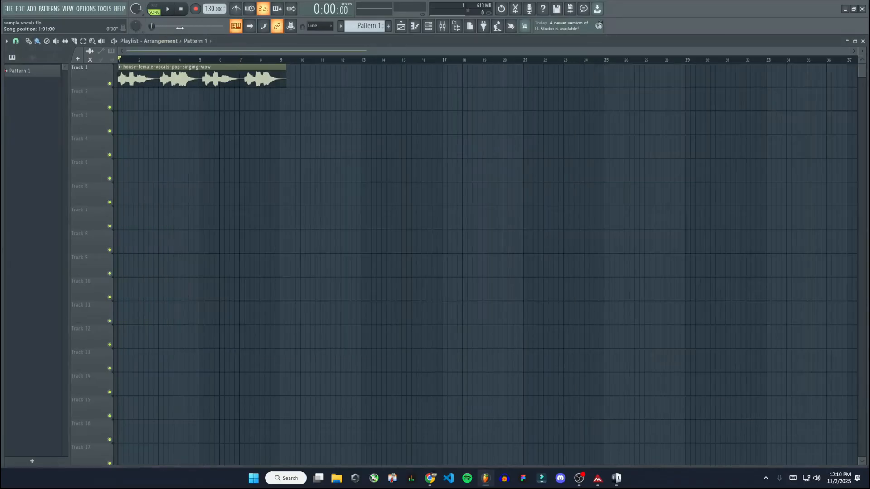
pyautogui.click(167, 9)
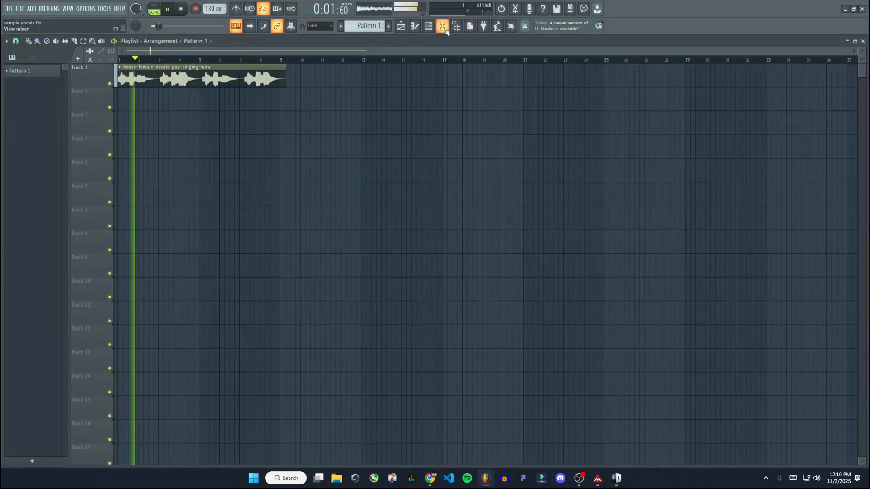
pyautogui.click(441, 25)
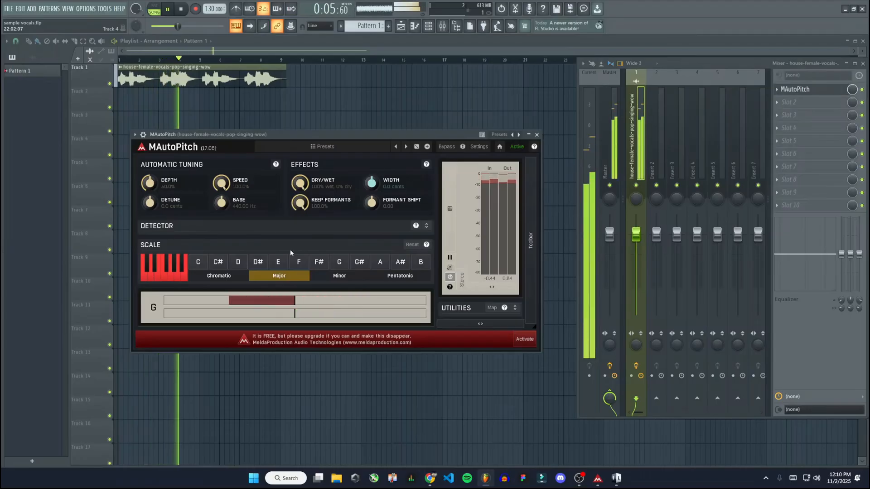
pyautogui.click(167, 9)
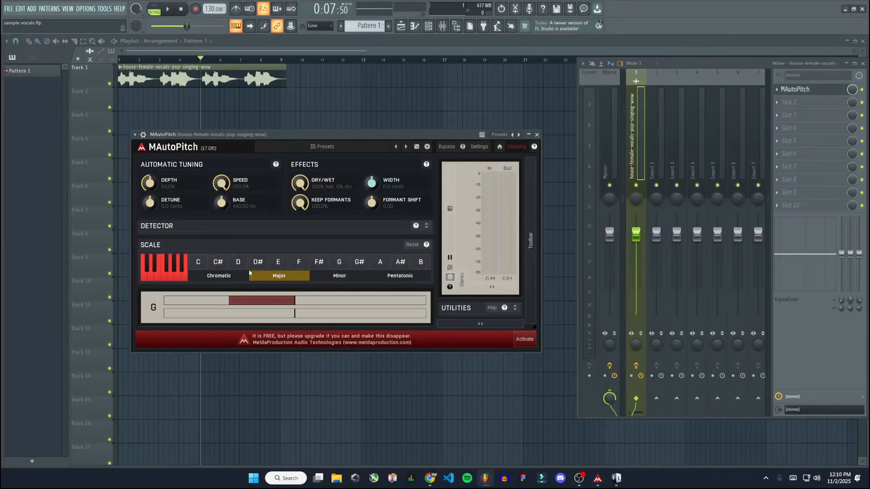
pyautogui.moveTo(334, 280)
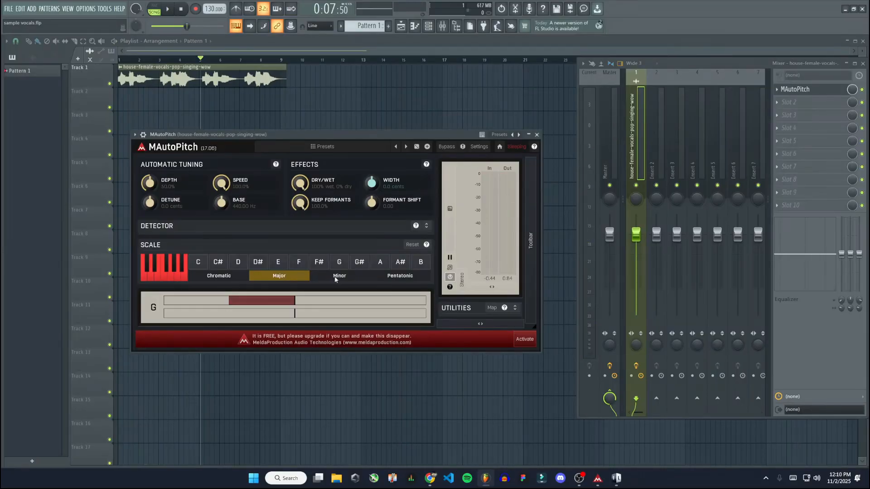
# Return the scale to Chromatic and lower the tuning speed to 20.8%.
pyautogui.click(218, 275)
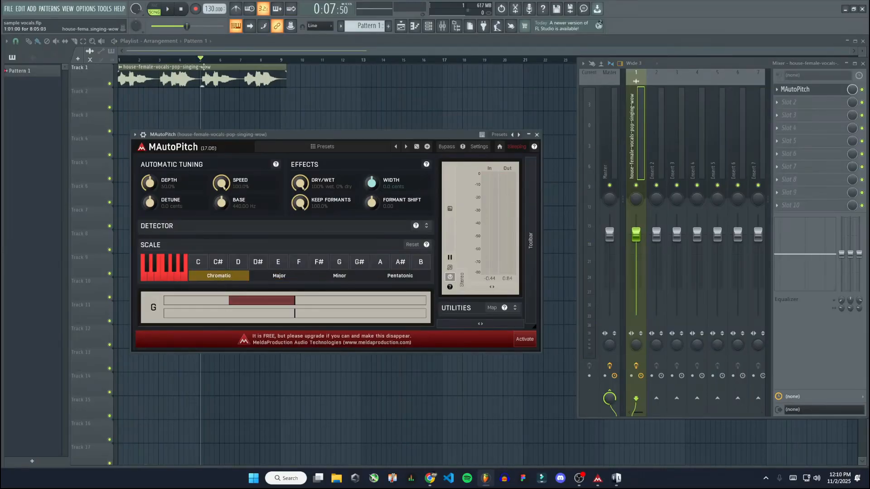
pyautogui.click(167, 8)
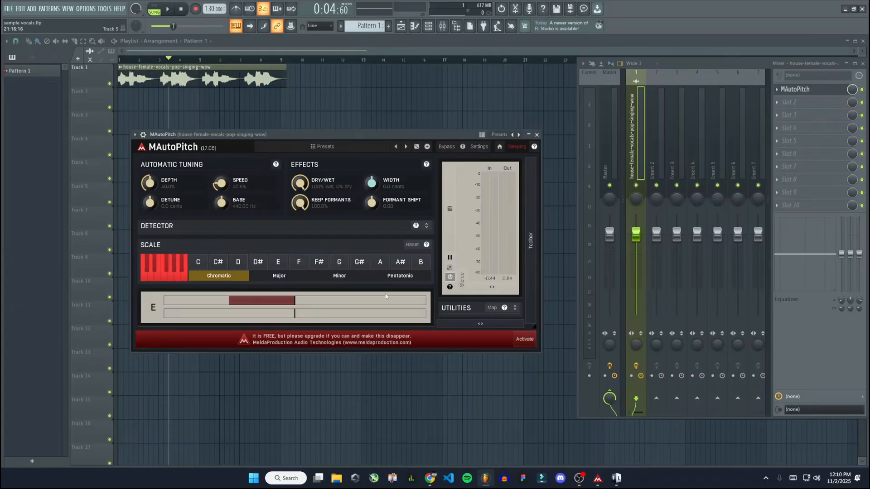
pyautogui.moveTo(297, 237)
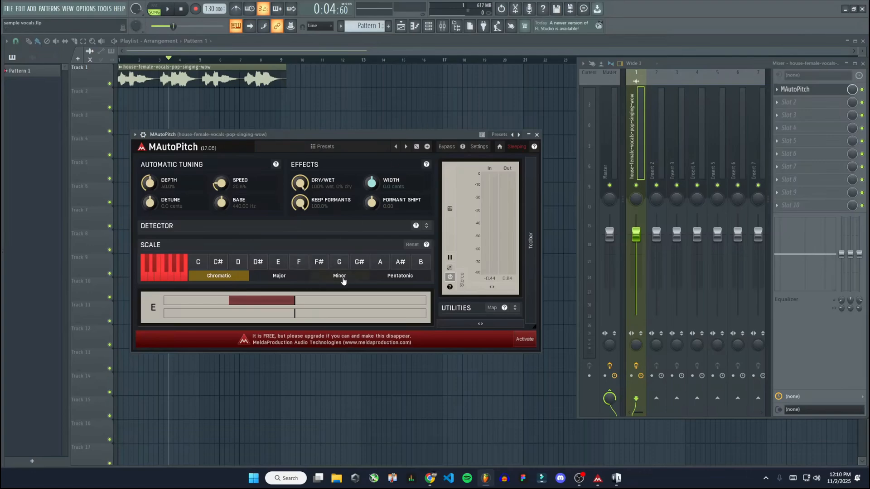
# Set the scale to Minor, audition the vocal briefly, and raise tuning speed to 51.4%.
pyautogui.click(339, 275)
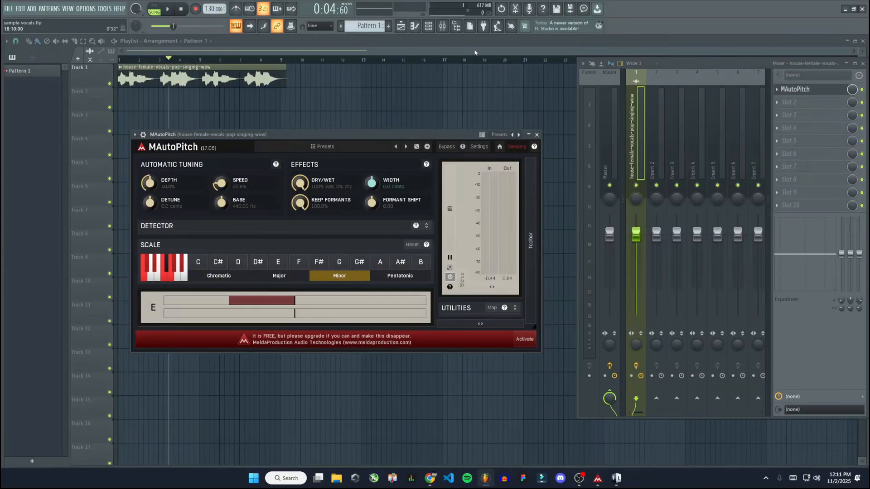
pyautogui.click(167, 9)
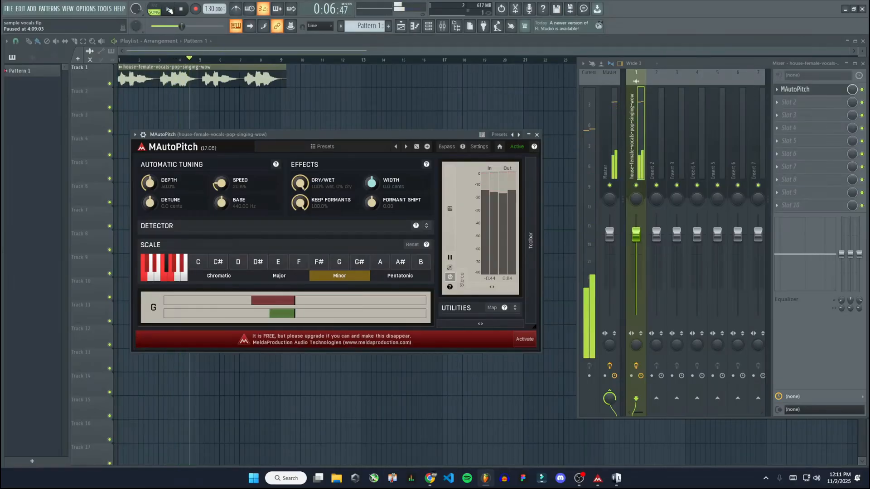
pyautogui.click(181, 8)
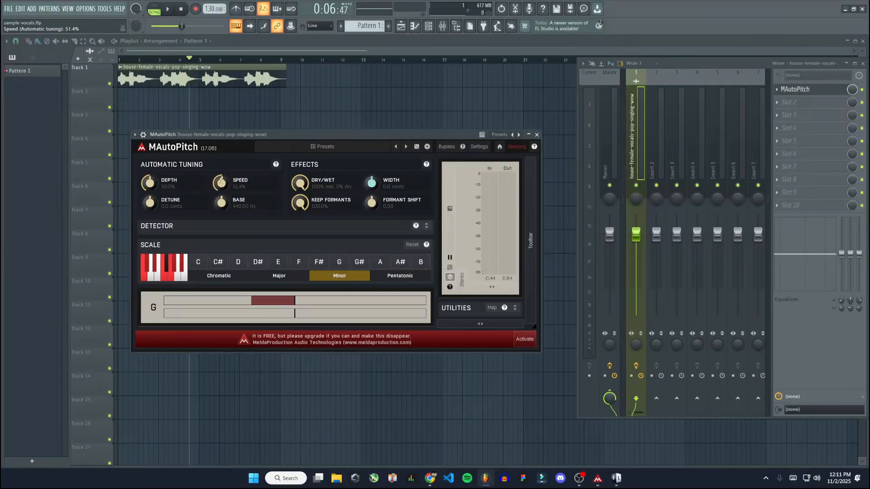
pyautogui.moveTo(328, 177)
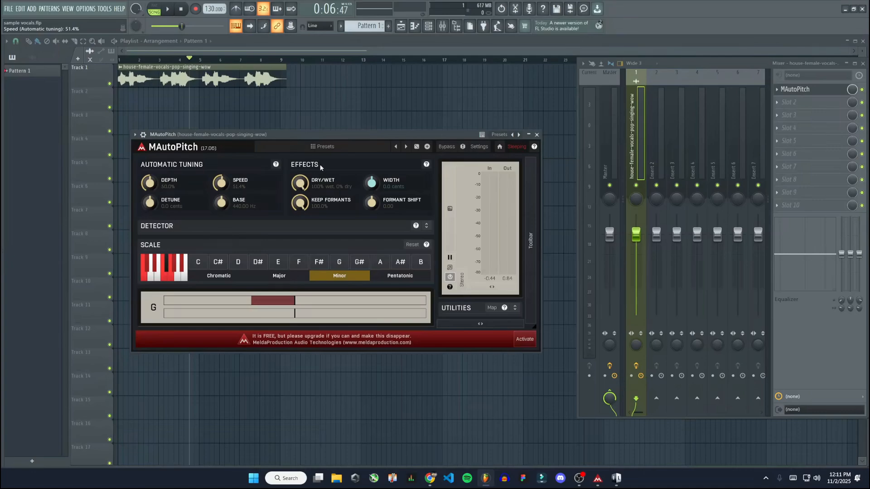
pyautogui.moveTo(492, 181)
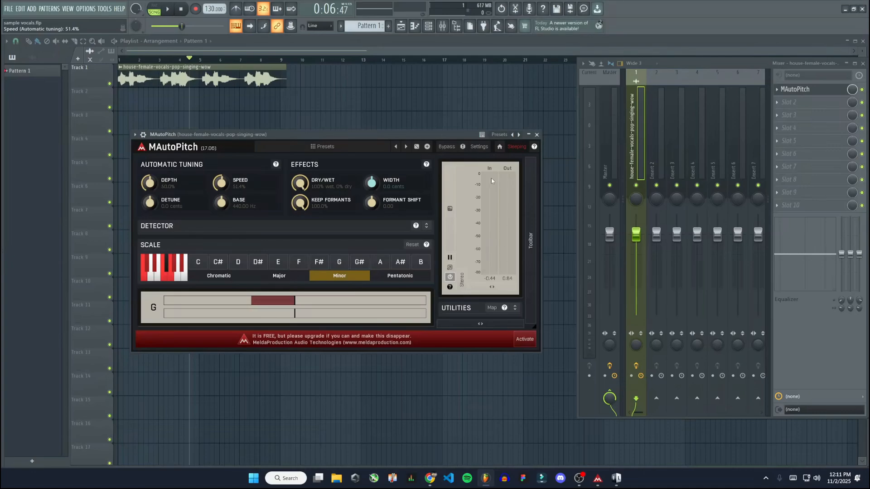
pyautogui.moveTo(251, 277)
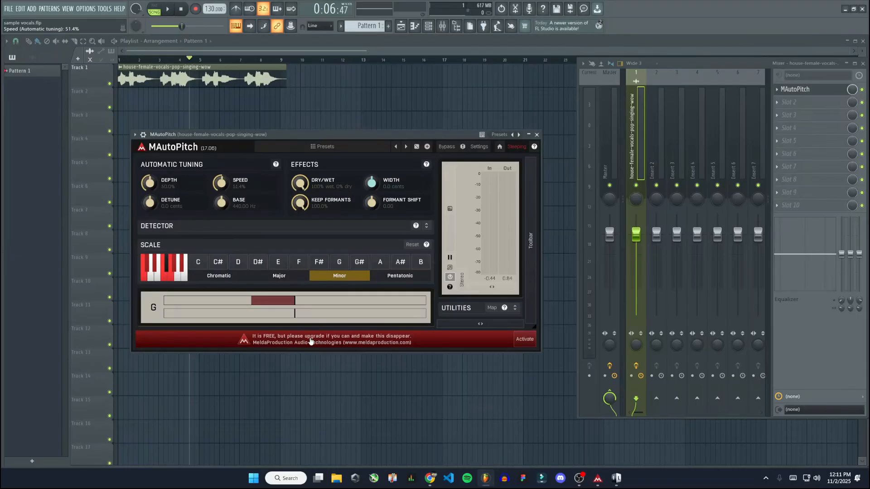
pyautogui.moveTo(236, 285)
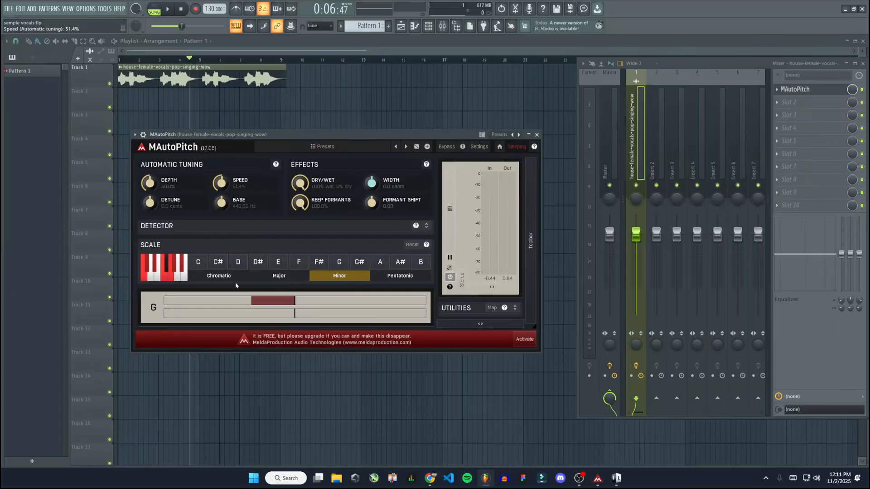
# Switch MAutoPitch's scale from Minor back to Chromatic.
pyautogui.click(218, 275)
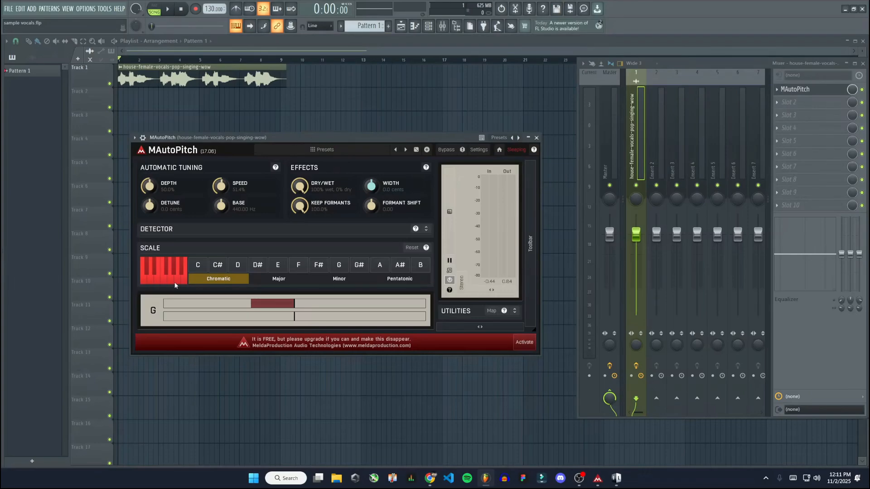
pyautogui.moveTo(341, 259)
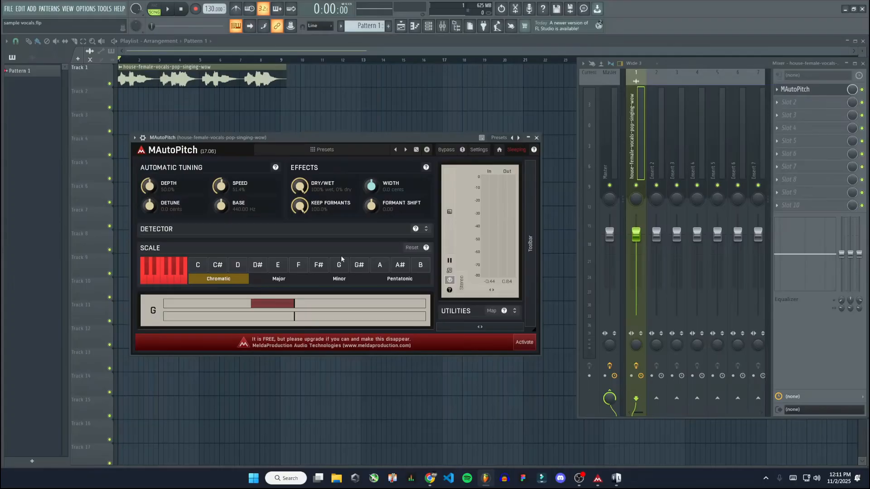
pyautogui.moveTo(161, 283)
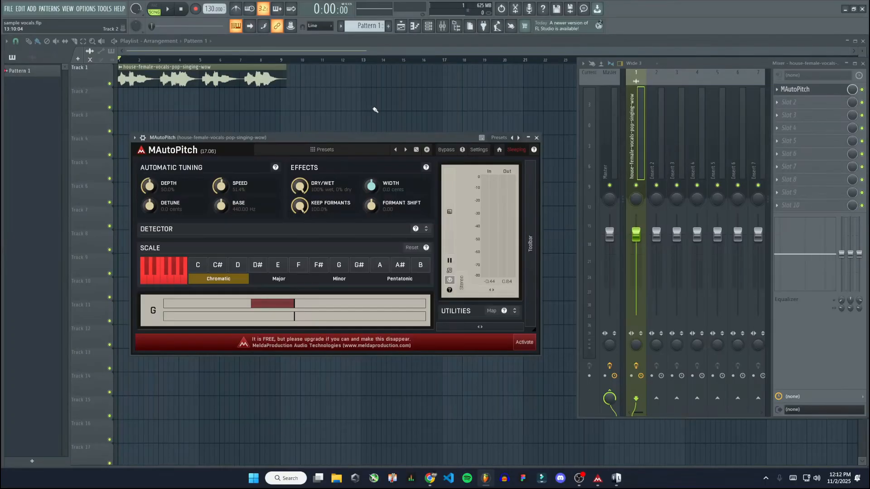
pyautogui.moveTo(300, 242)
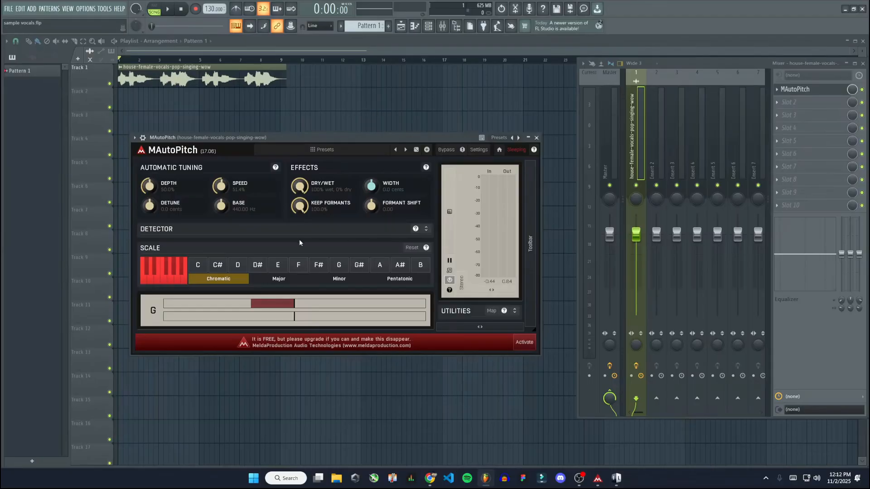
pyautogui.moveTo(357, 272)
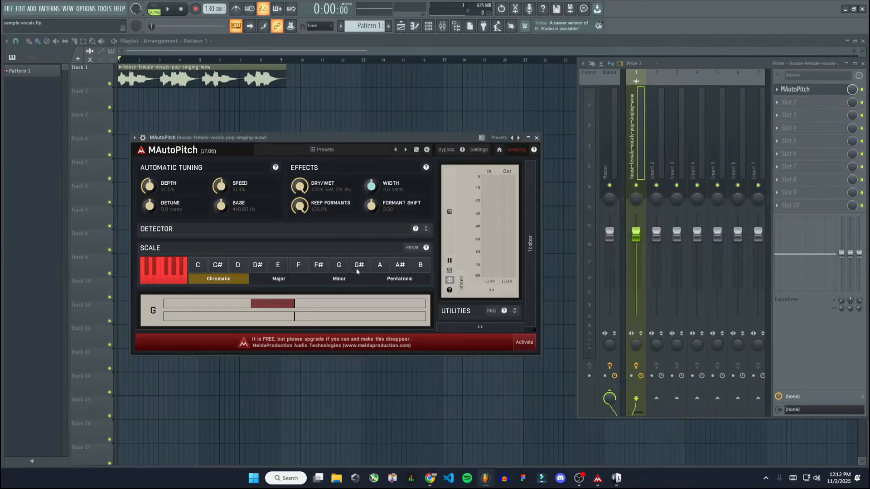
pyautogui.moveTo(357, 271)
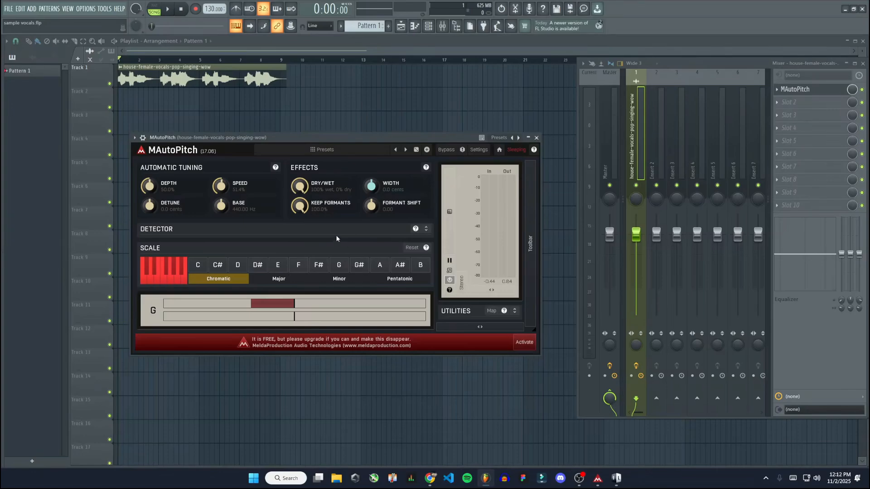
pyautogui.moveTo(295, 255)
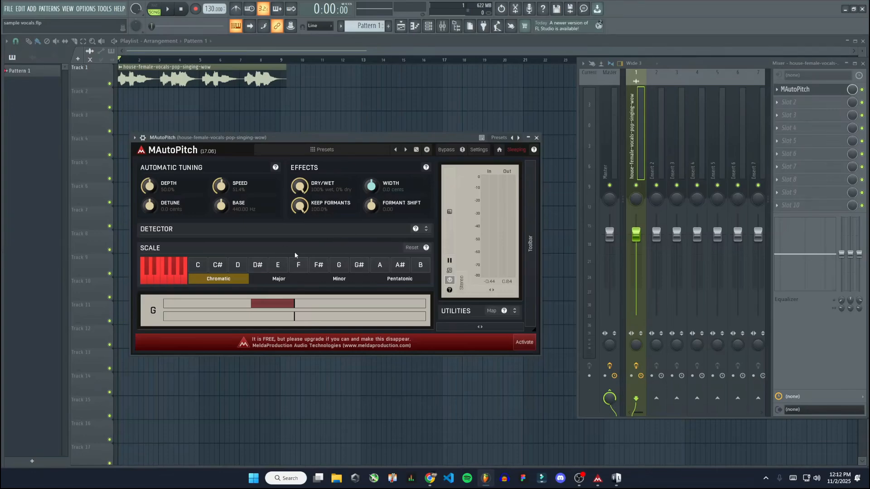
pyautogui.moveTo(285, 231)
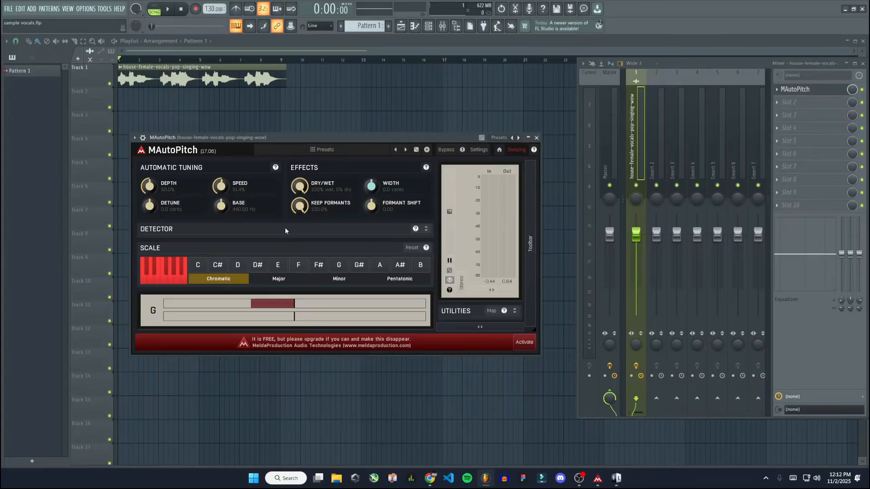
pyautogui.moveTo(268, 261)
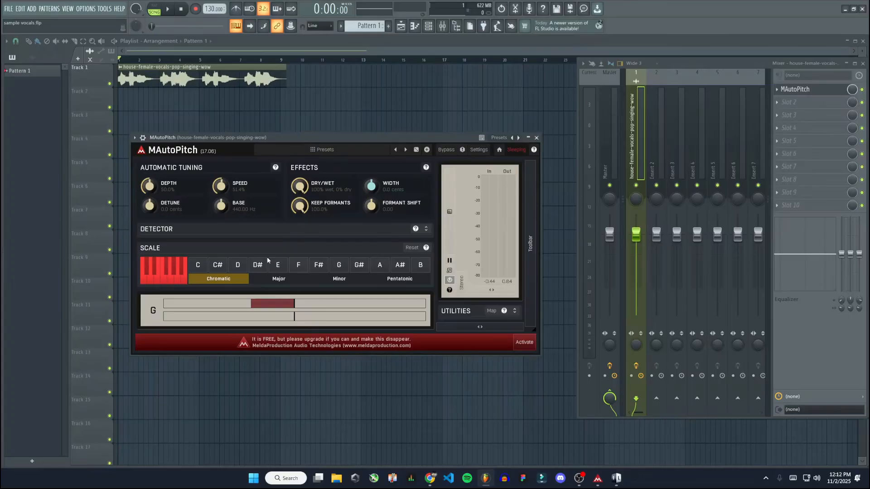